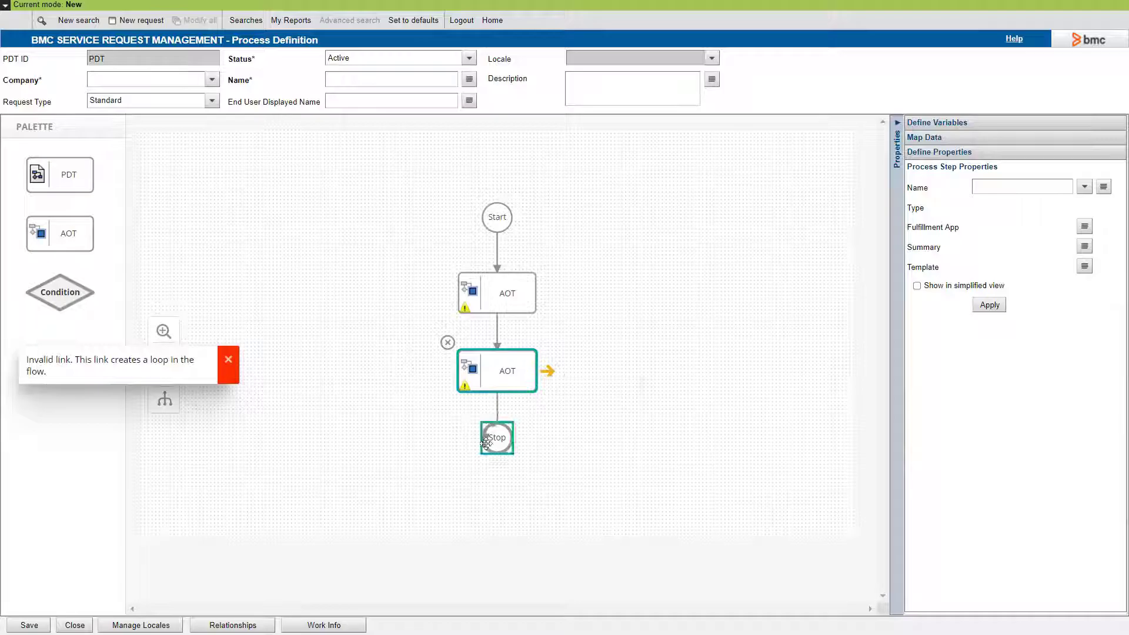
# - Dismiss the invalid loop warning after linking the three AOT steps
pyautogui.click(228, 360)
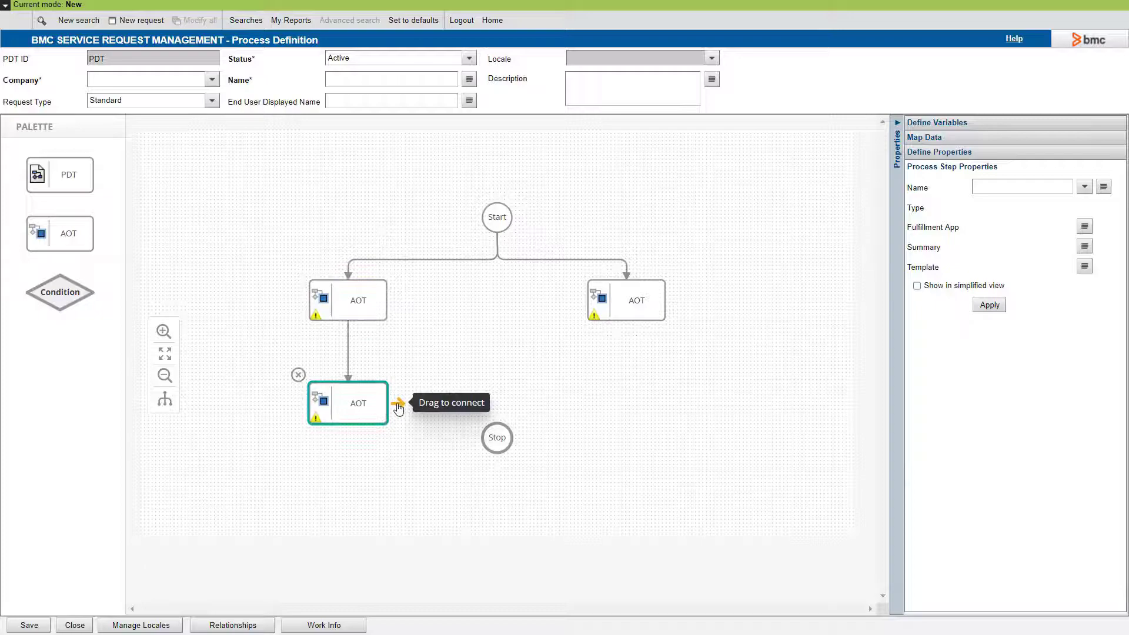
# - Drag on the lower AOT step while clearing the canvas back to Start and Stop
pyautogui.moveTo(398, 409); pyautogui.dragTo(497, 438)
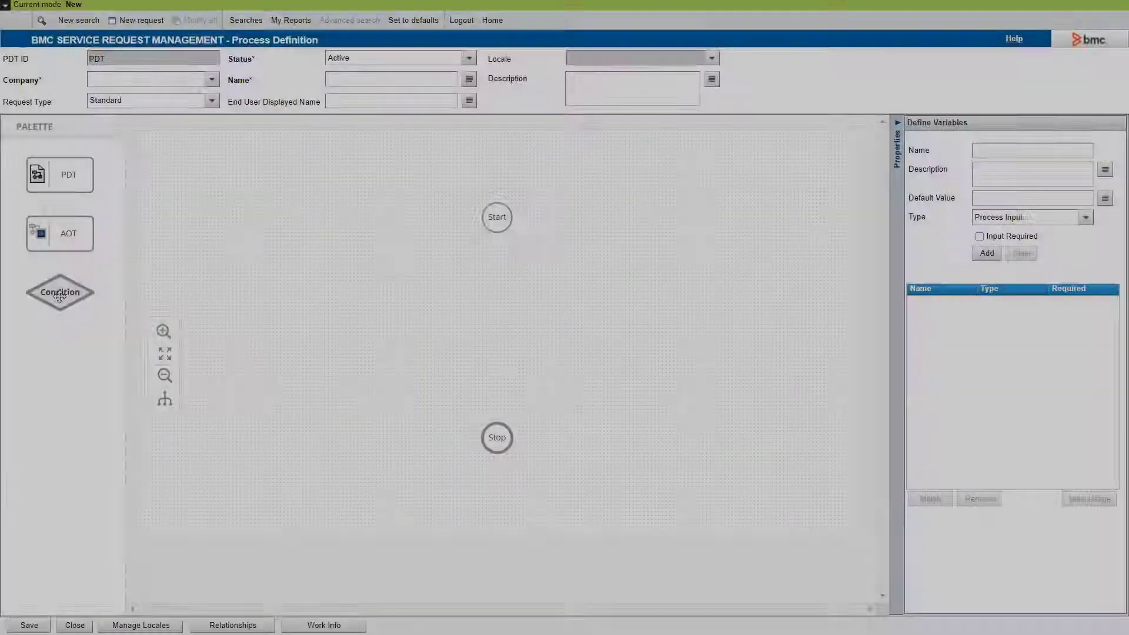
# - Place a Condition below Start and AOT steps beneath it for the Yes/No branches
pyautogui.moveTo(59, 292); pyautogui.dragTo(395, 283)
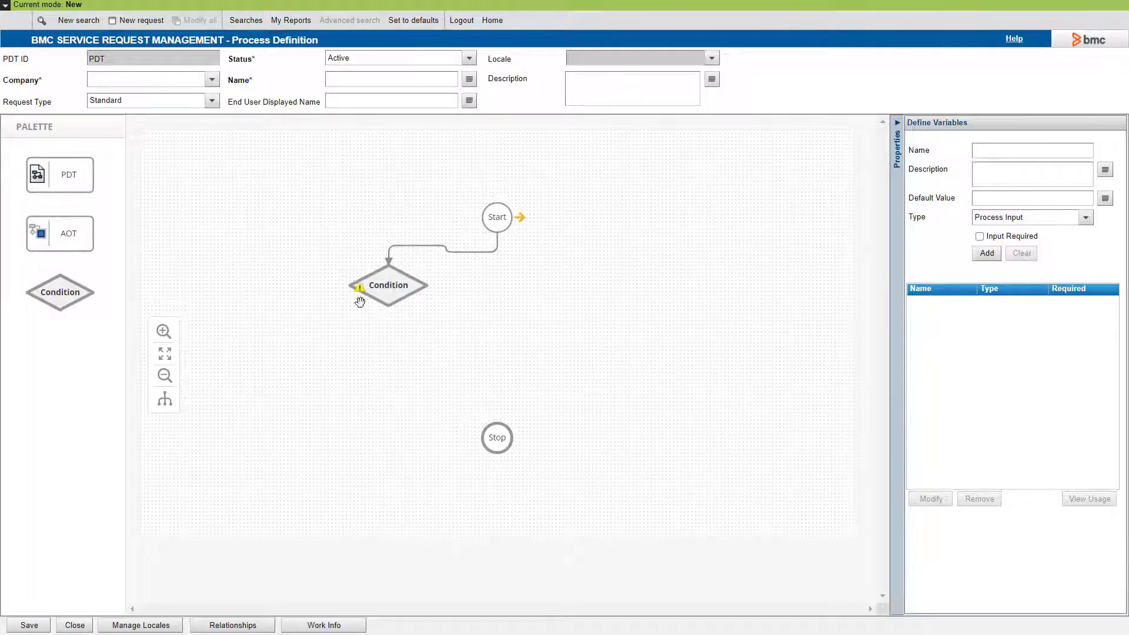
pyautogui.moveTo(60, 234); pyautogui.dragTo(310, 356)
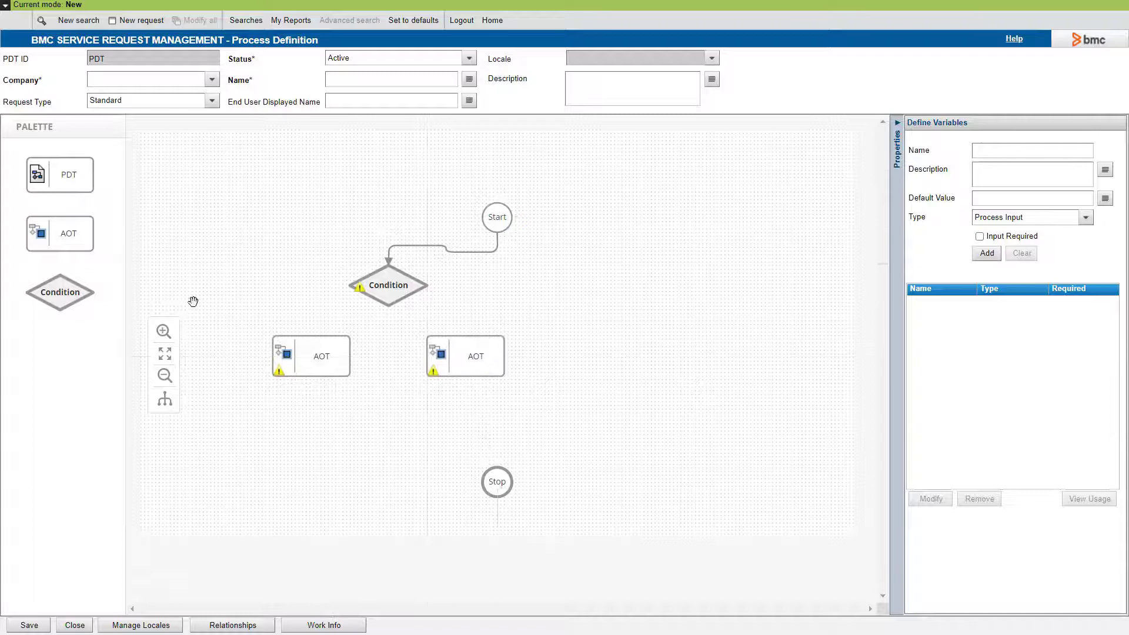
pyautogui.click(388, 285)
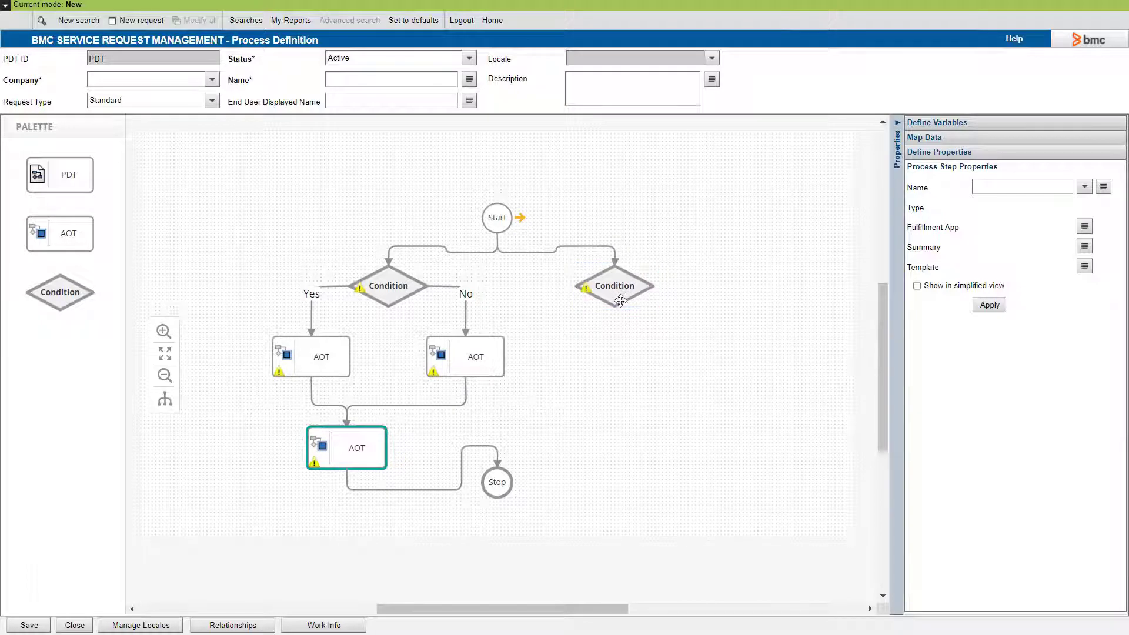
# - Select the second Condition and the AOT on its No branch
pyautogui.click(614, 286)
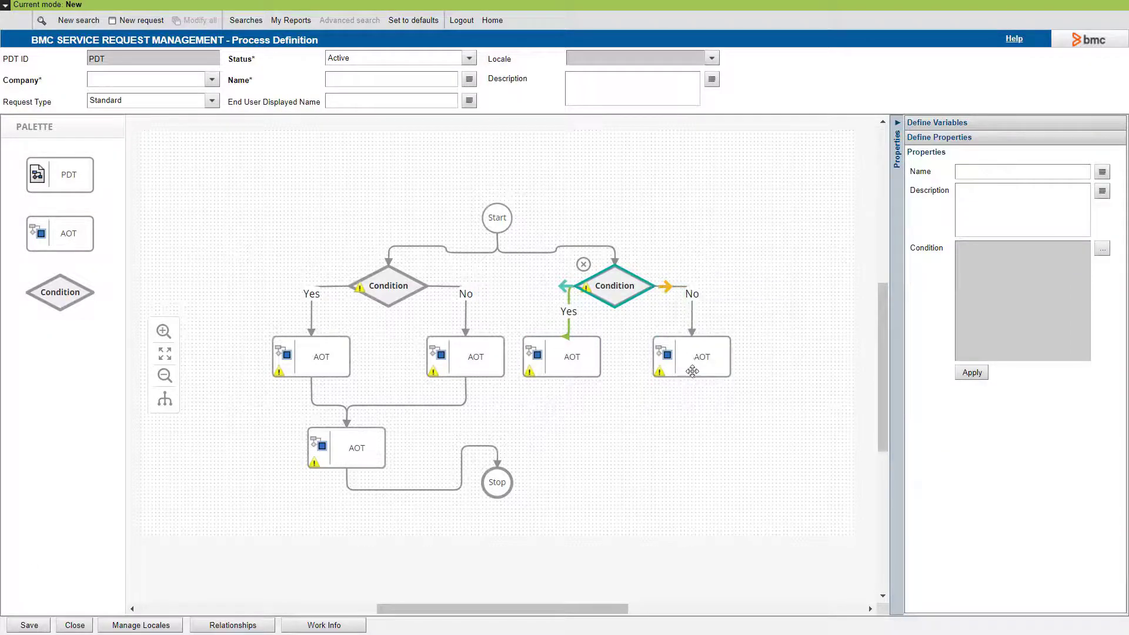
pyautogui.click(464, 357)
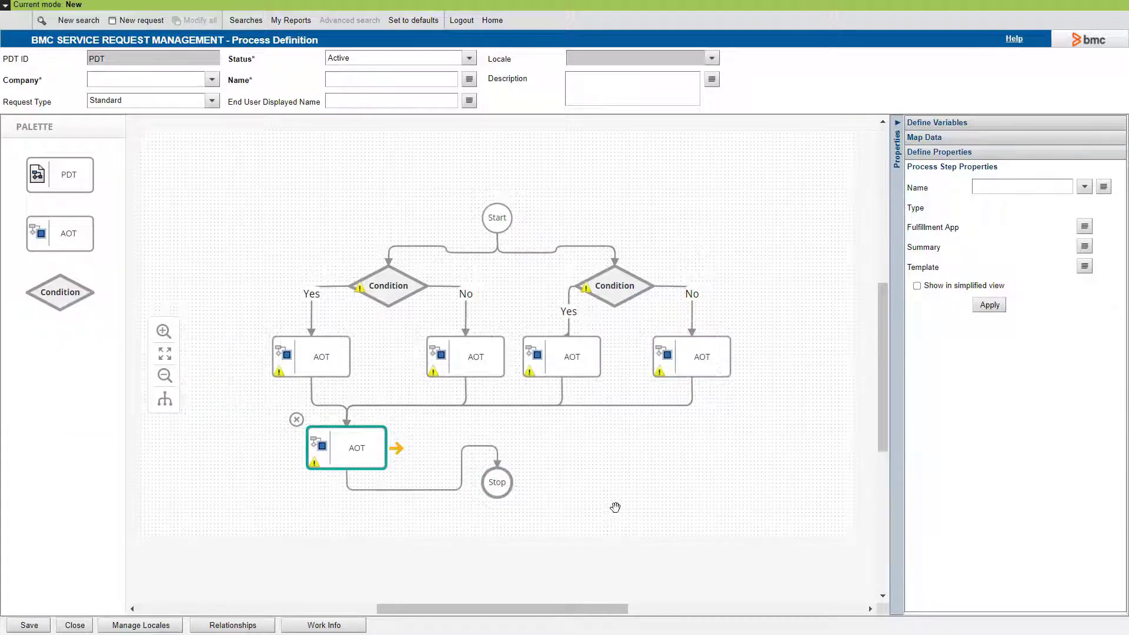
pyautogui.moveTo(628, 500)
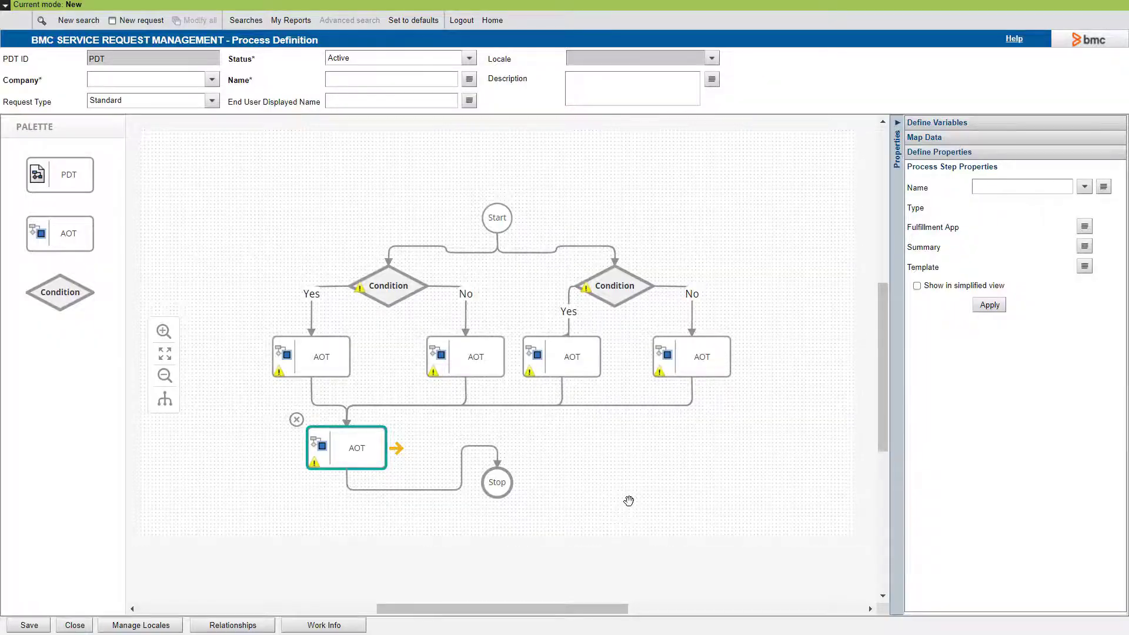